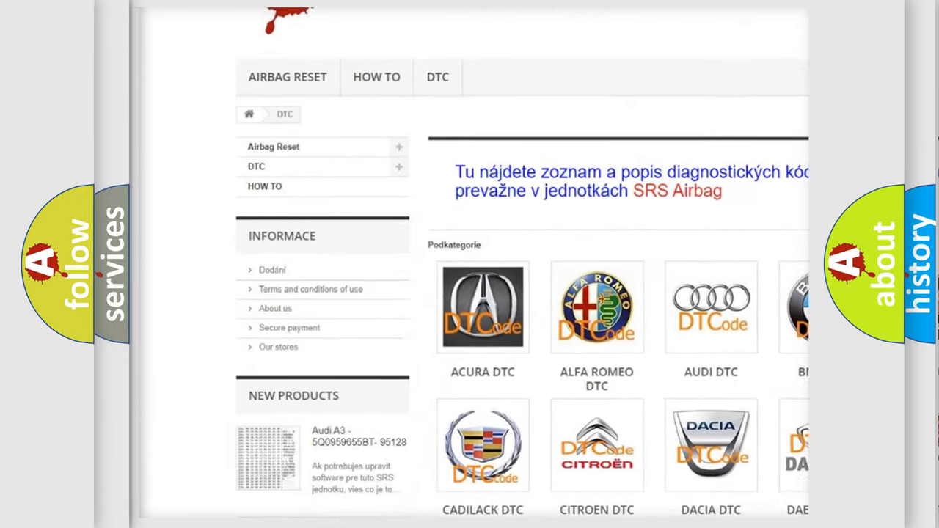
pyautogui.scroll(-3)
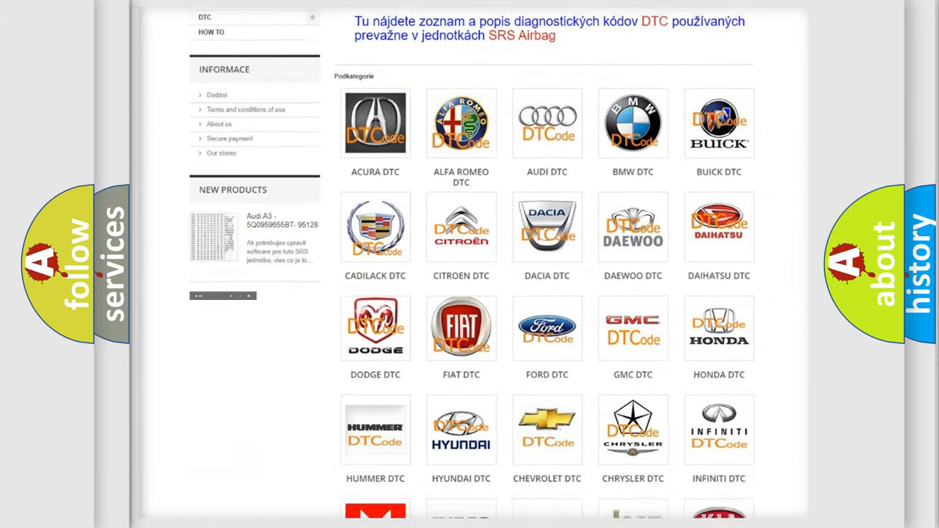
pyautogui.scroll(-3)
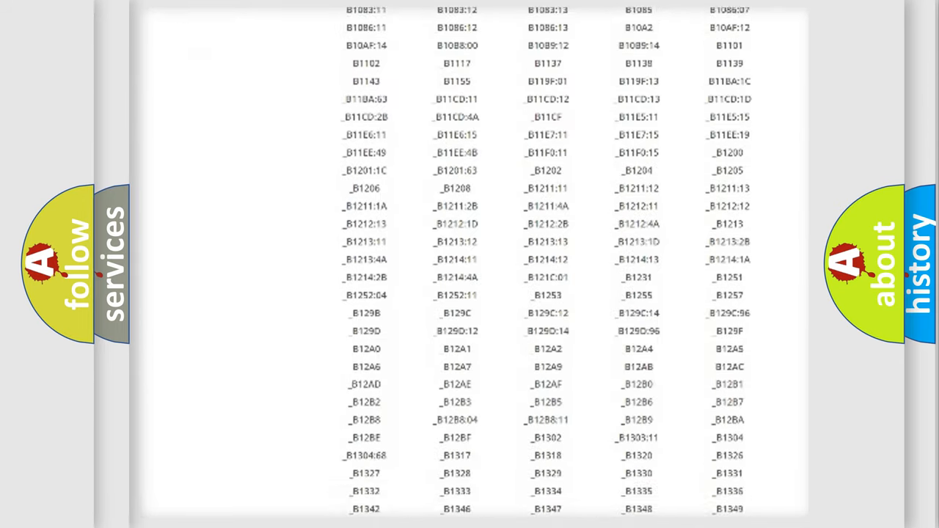
pyautogui.scroll(-3)
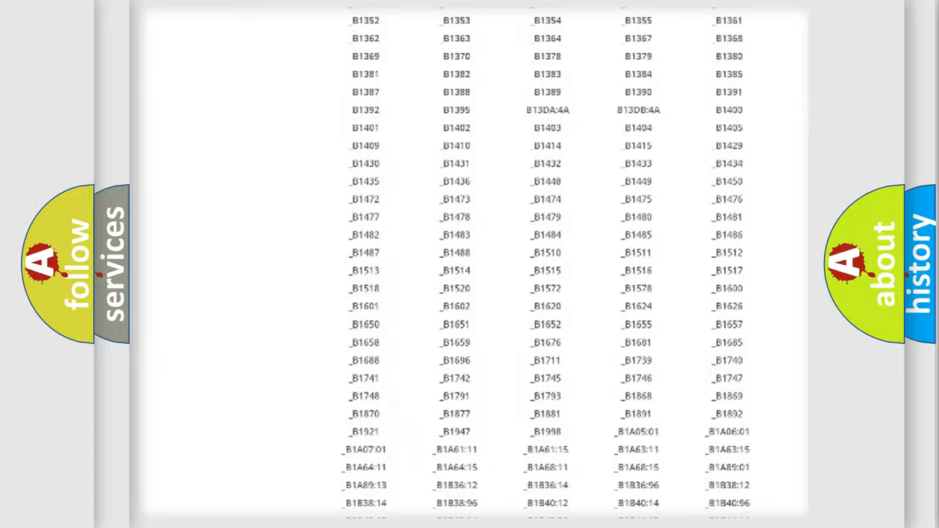